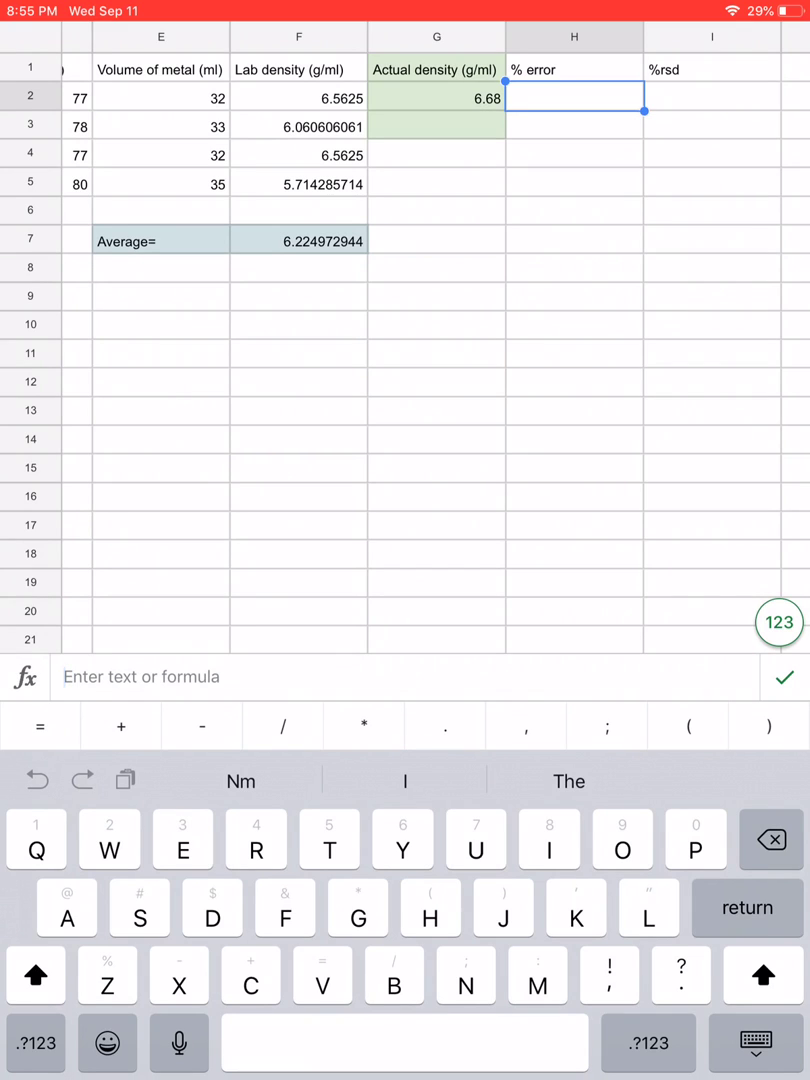
Enter =abs((G2-F7)/G2*100) style percent-error formula in H2, returning 6.81178228
text(=)
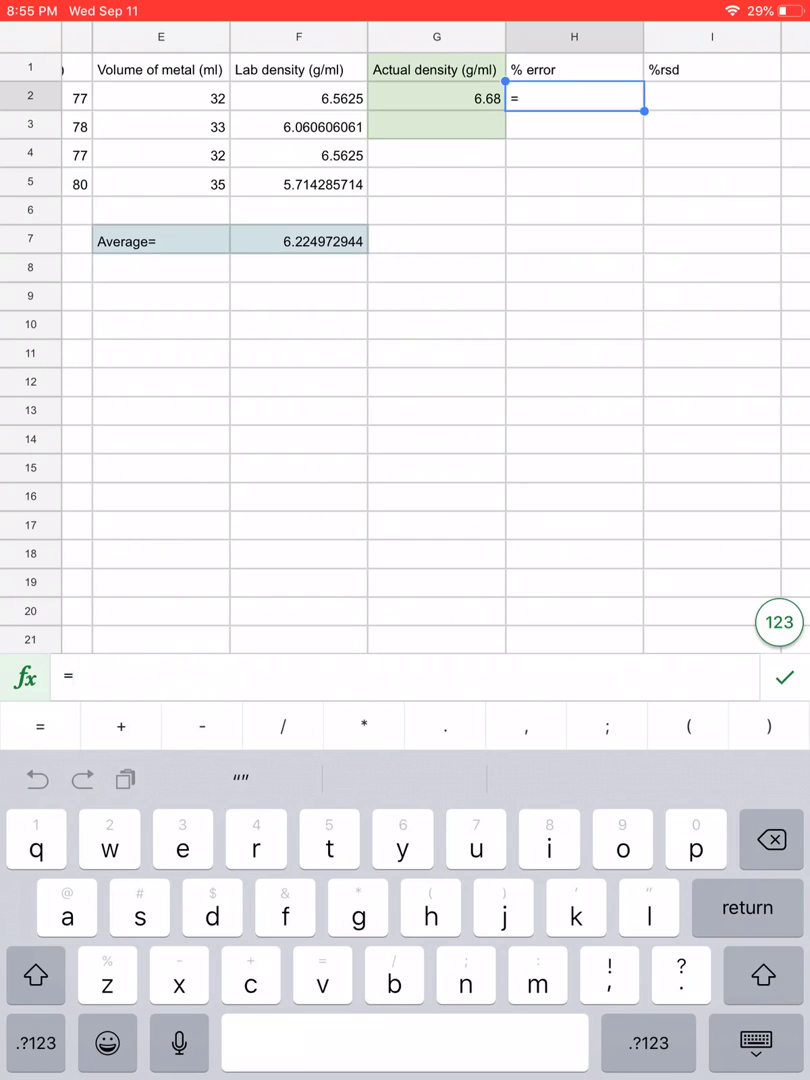
text(abs()
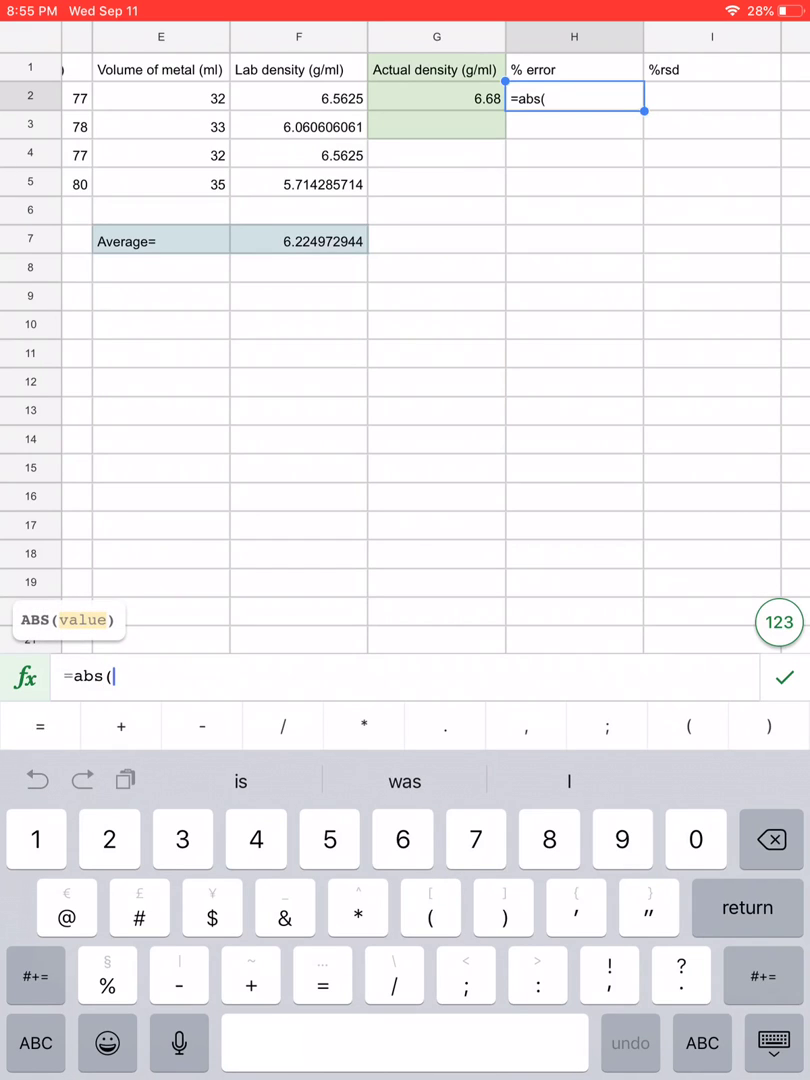
click(436, 96)
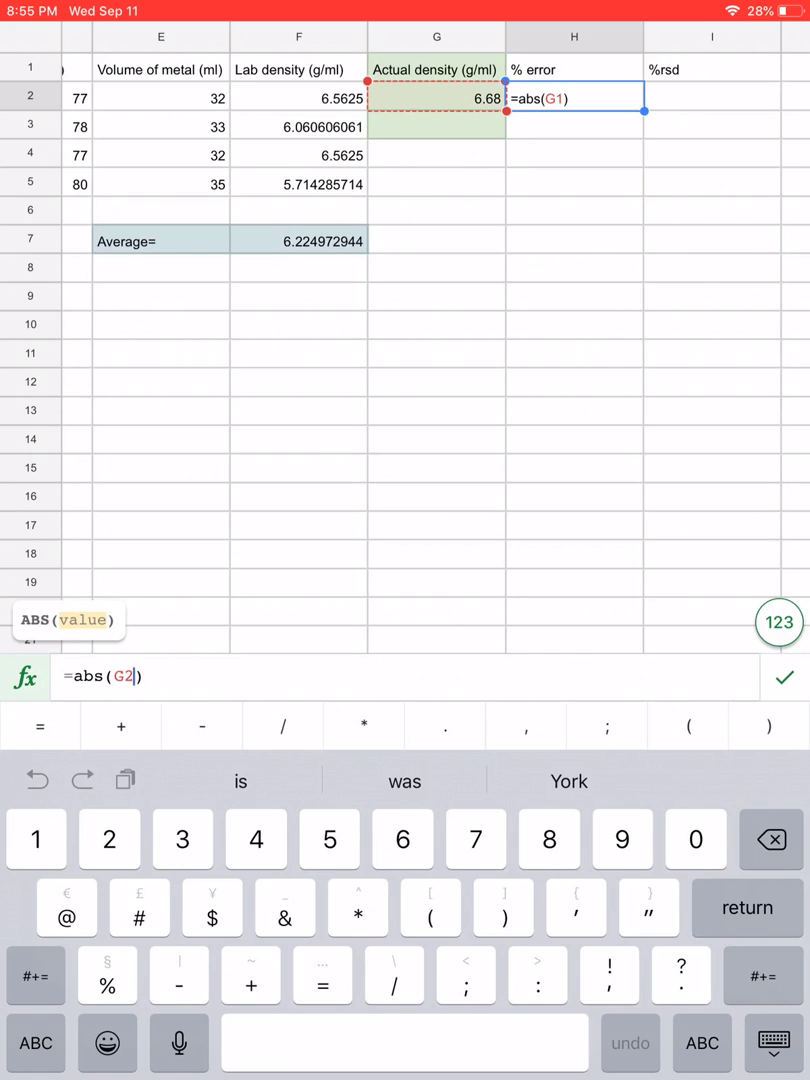
text(2)
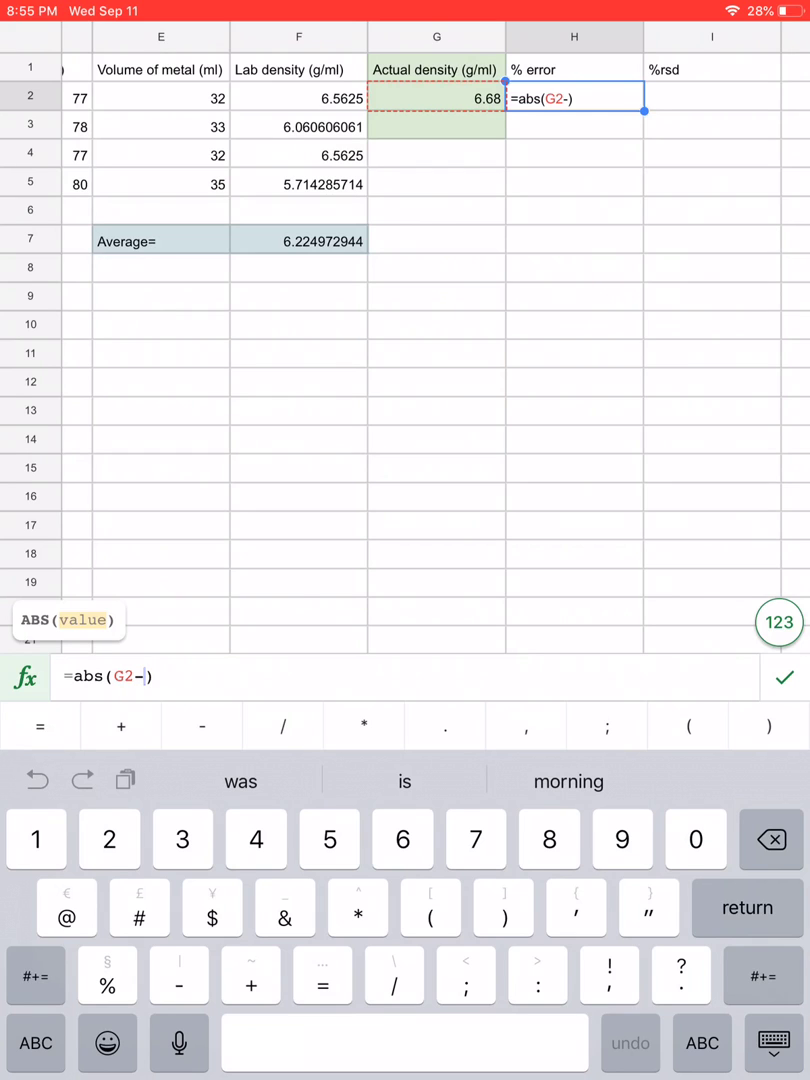
click(298, 240)
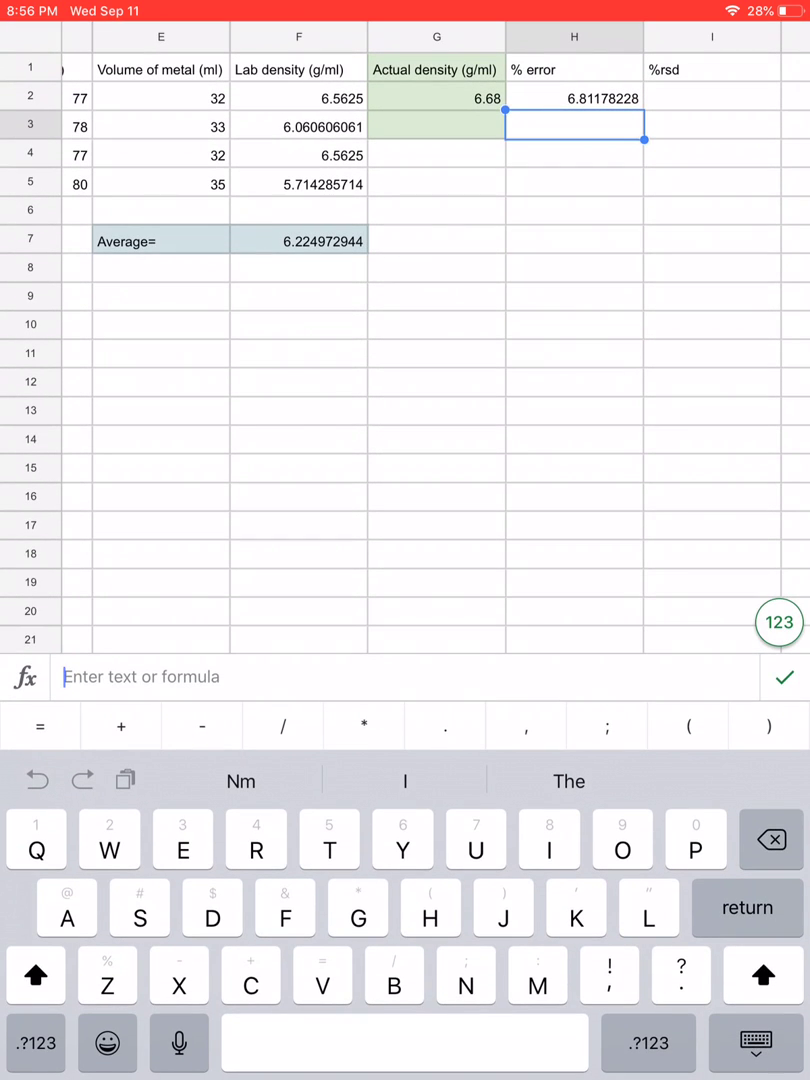
Enter the rounded percent error 6.8 in H3 and move on to I2
text(6.8)
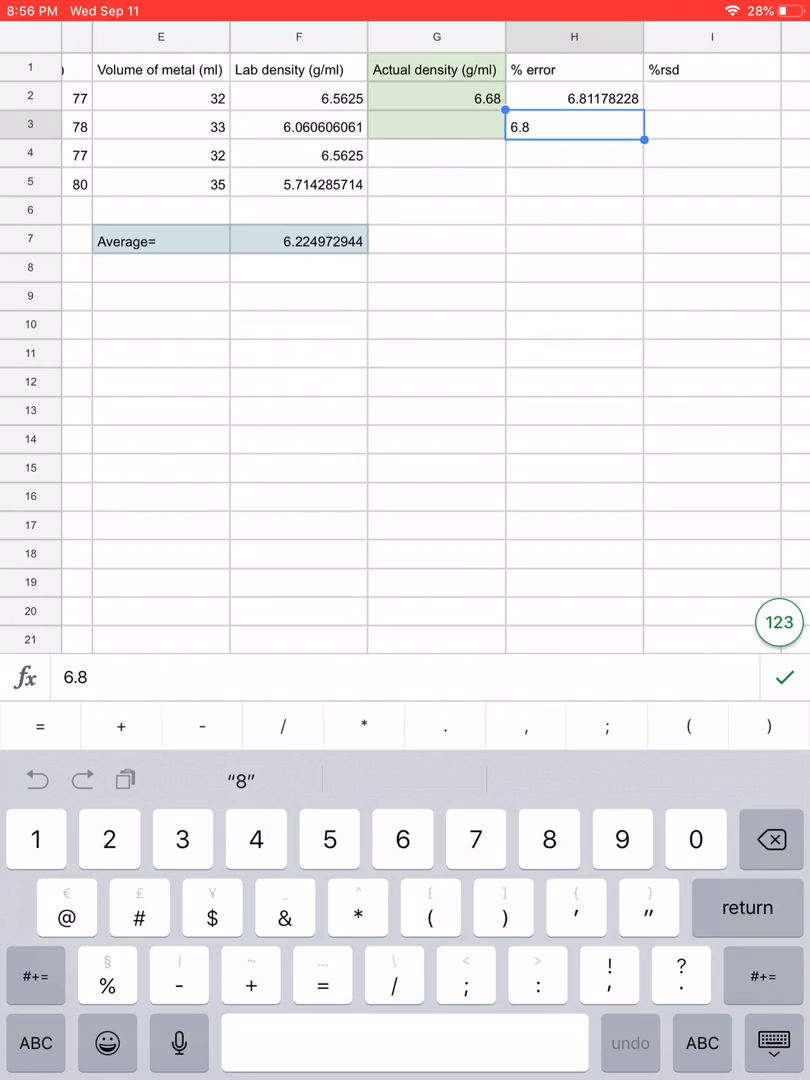
click(712, 96)
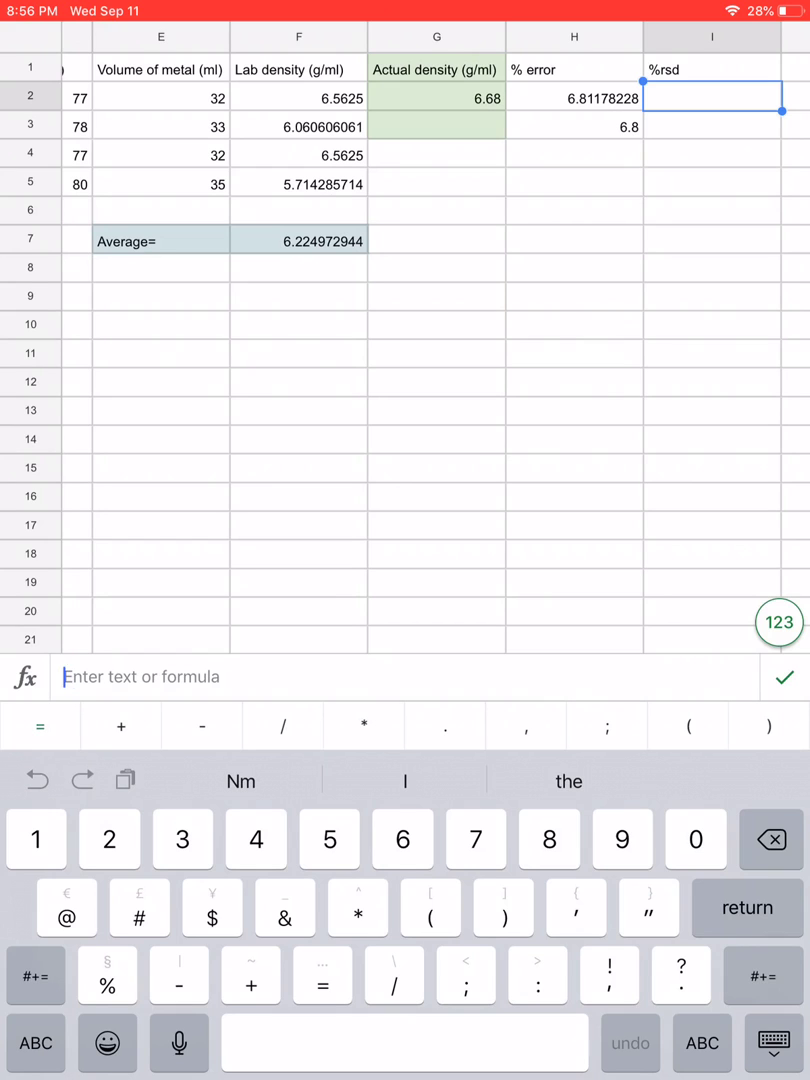
Enter =stdev(F2:F5)/F7*100 in I2 for %RSD, returning 6.66018897
text(=)
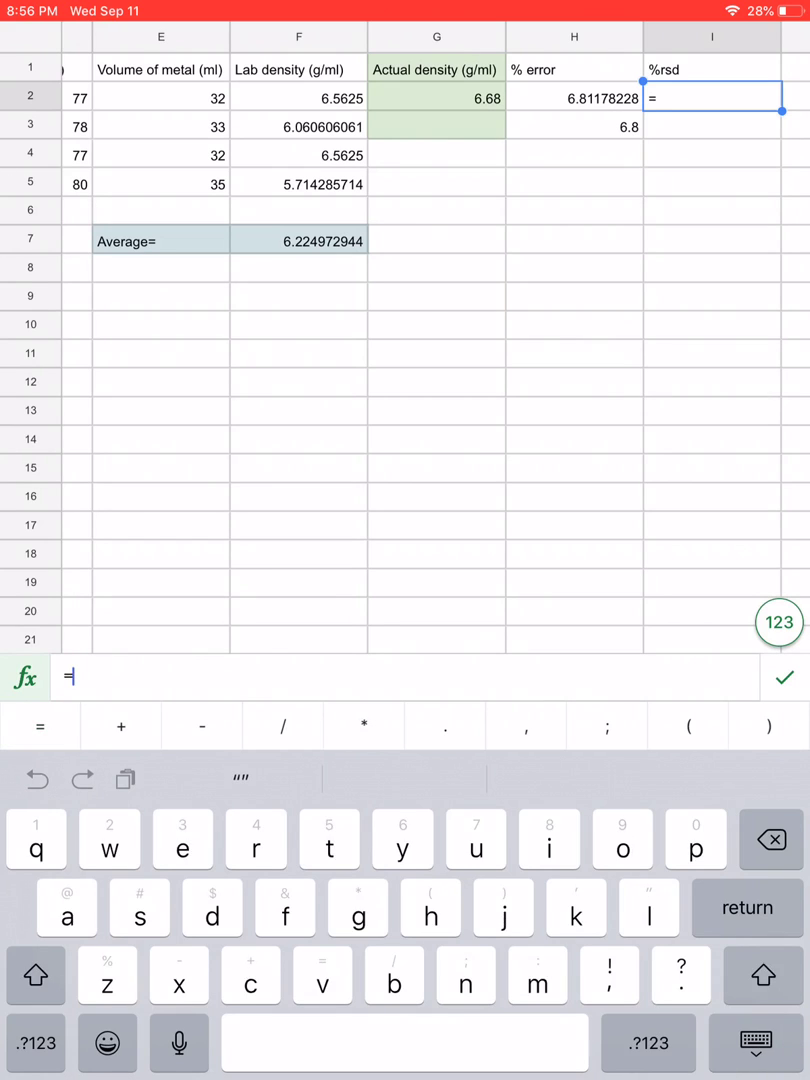
text(stde)
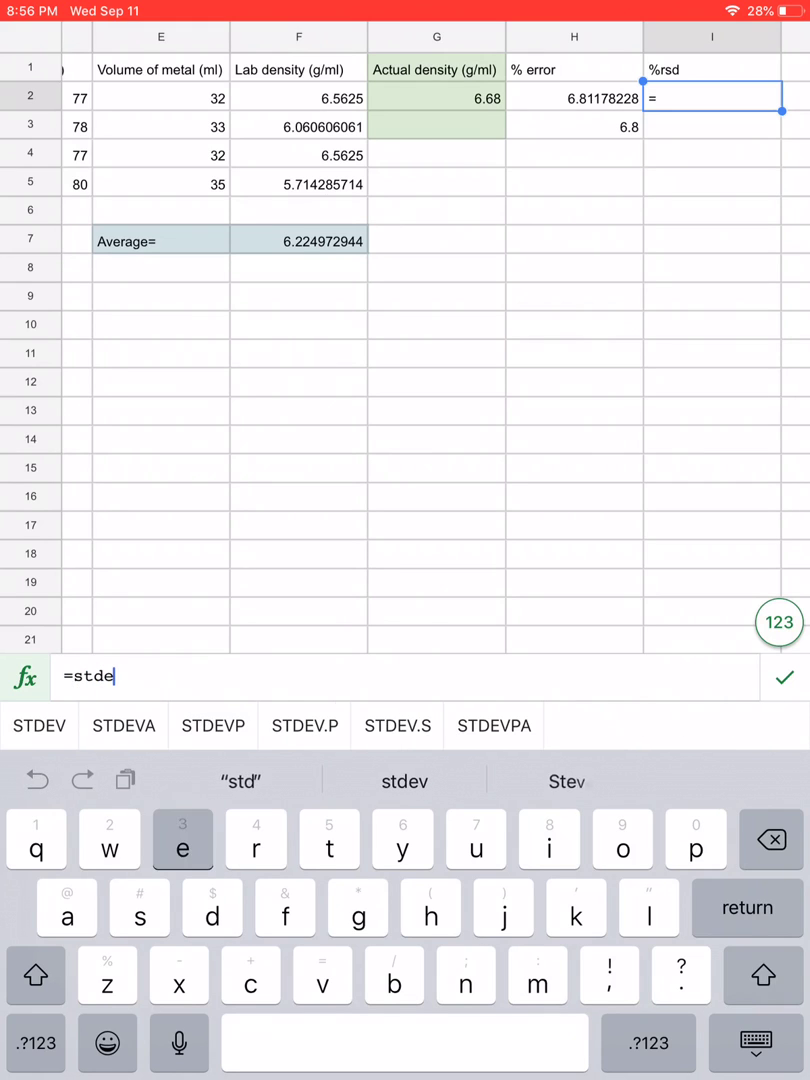
text(v(F2:F4,)
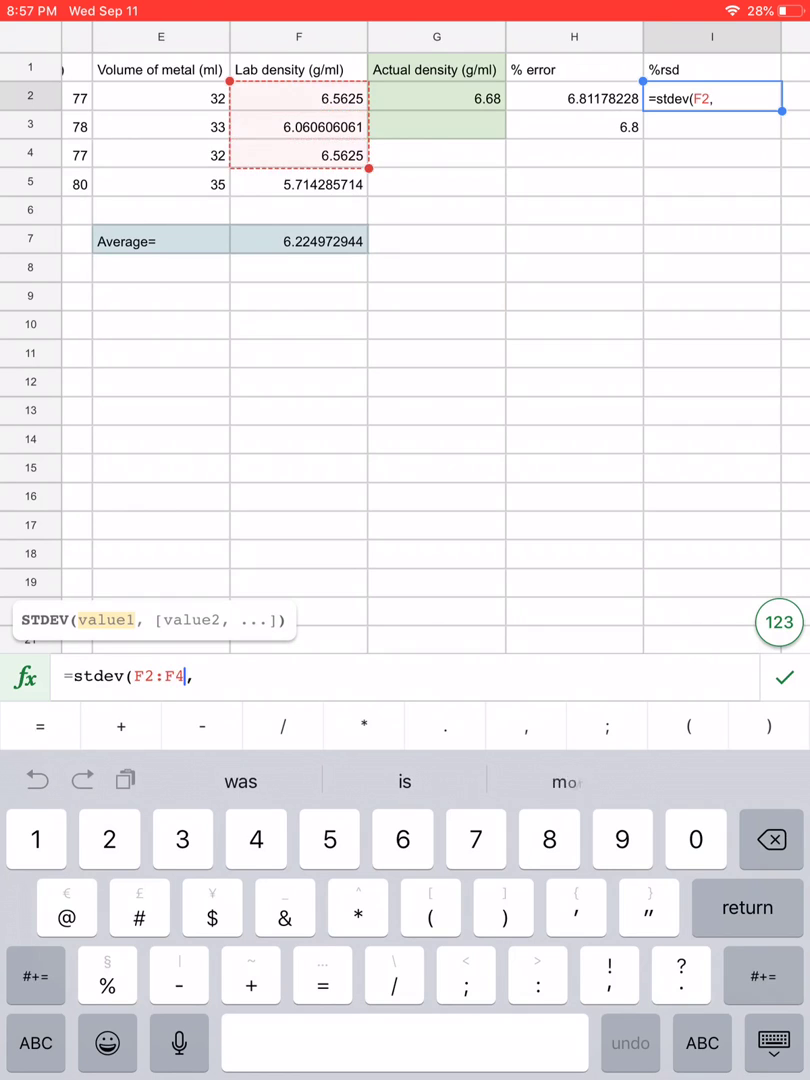
drag(368, 154, 368, 196)
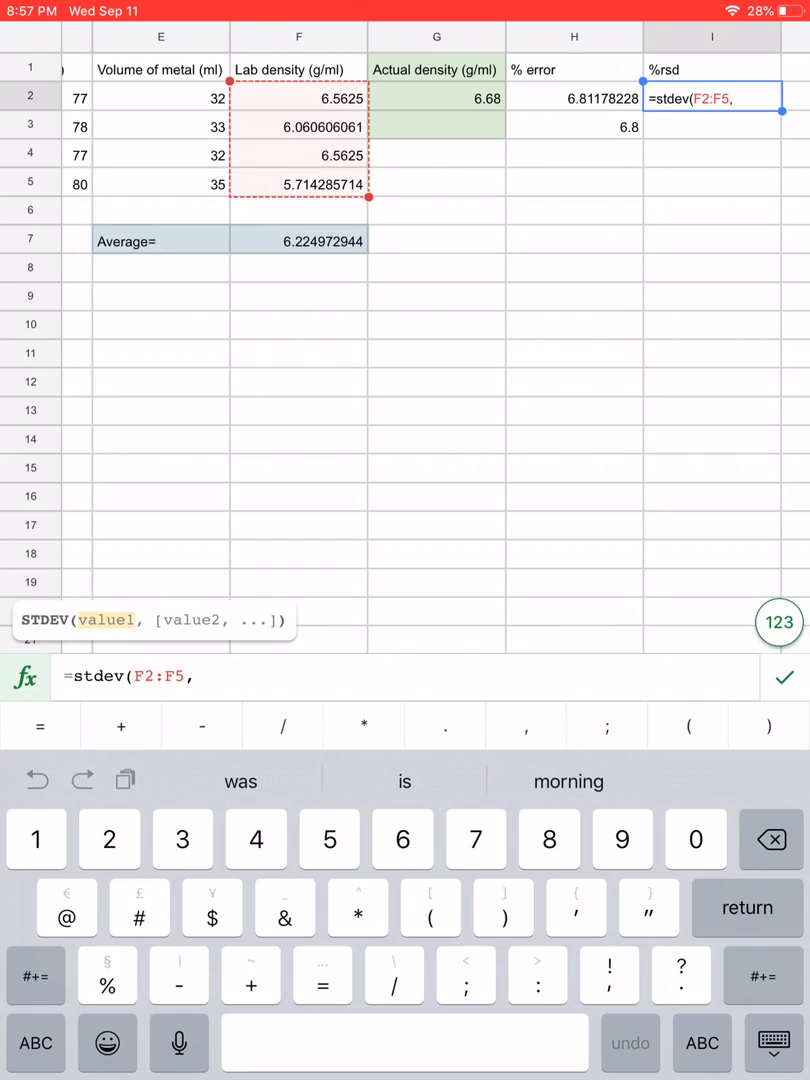
click(768, 726)
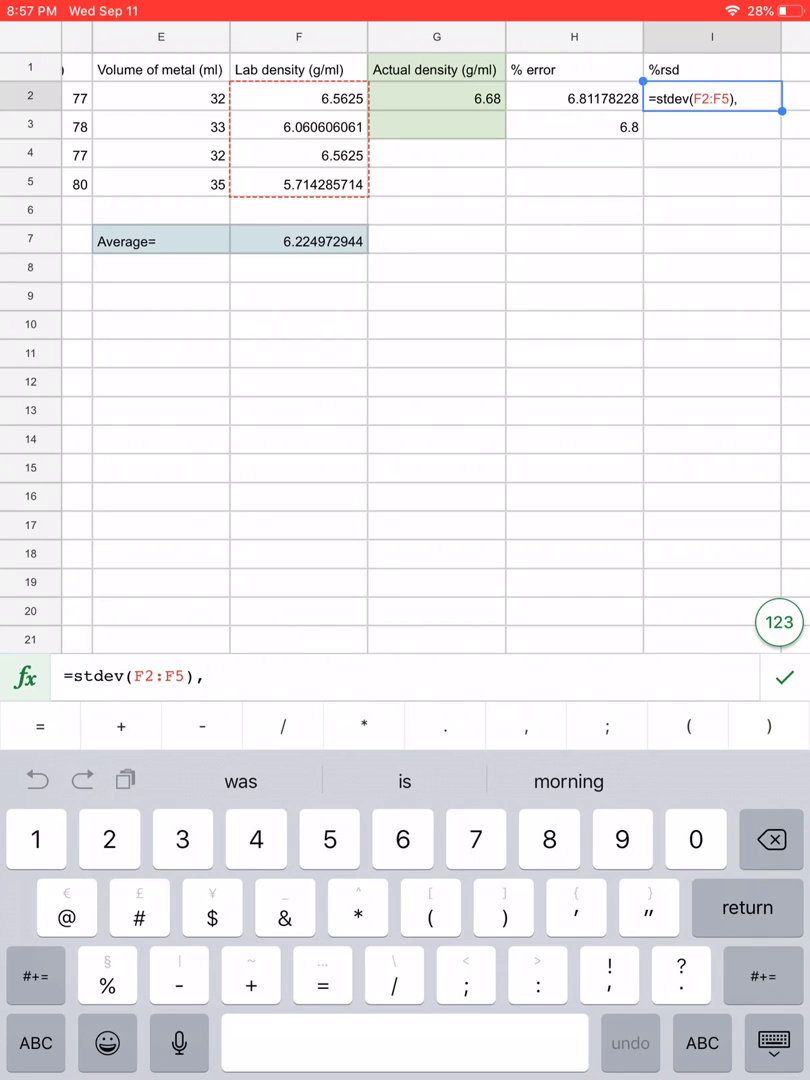
key(backspace)
text(/)
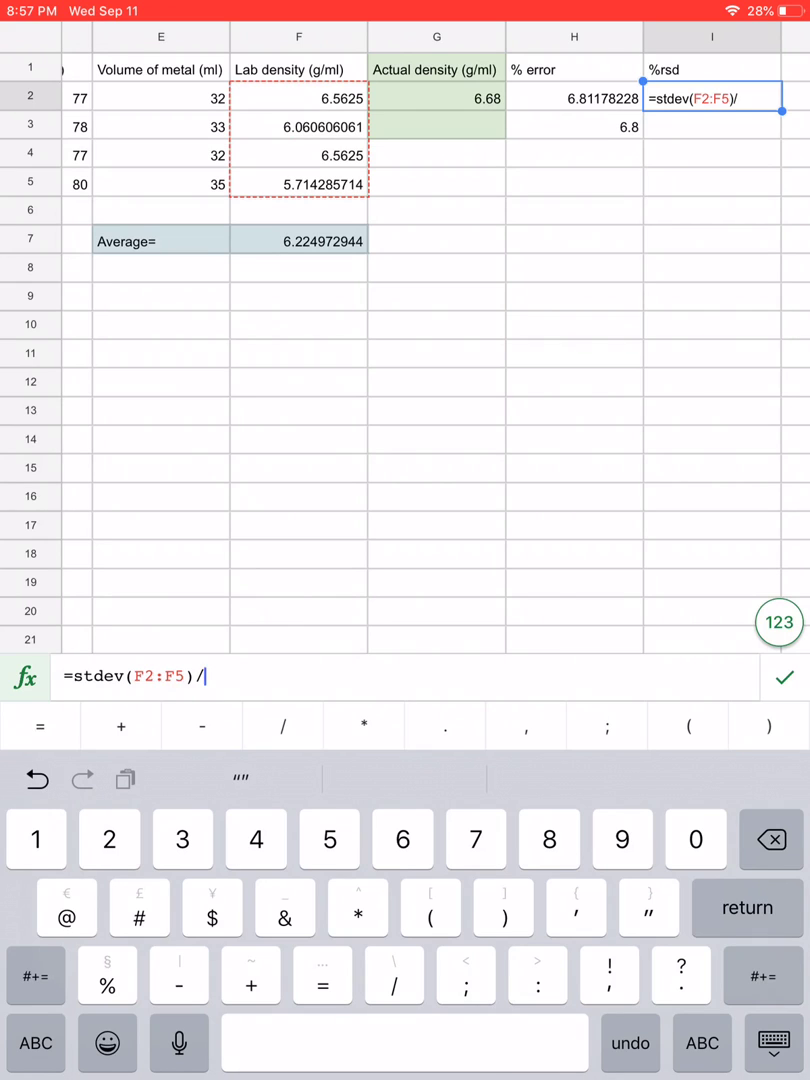
click(300, 240)
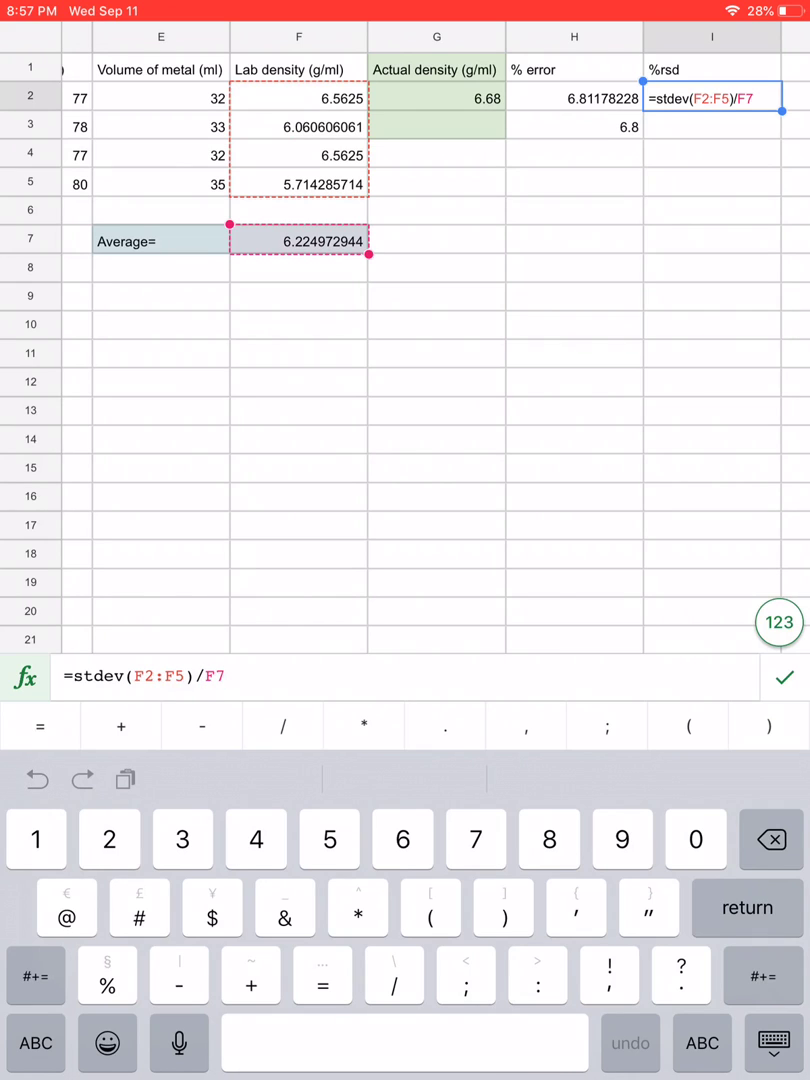
text(*)
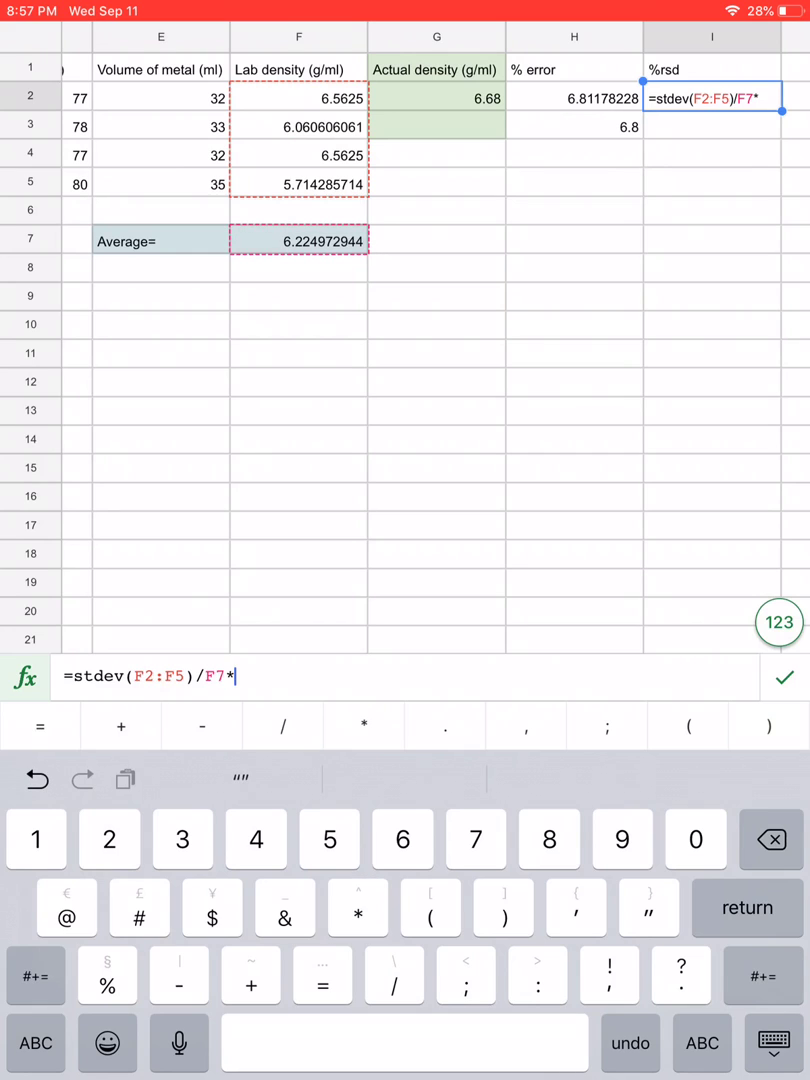
text(100)
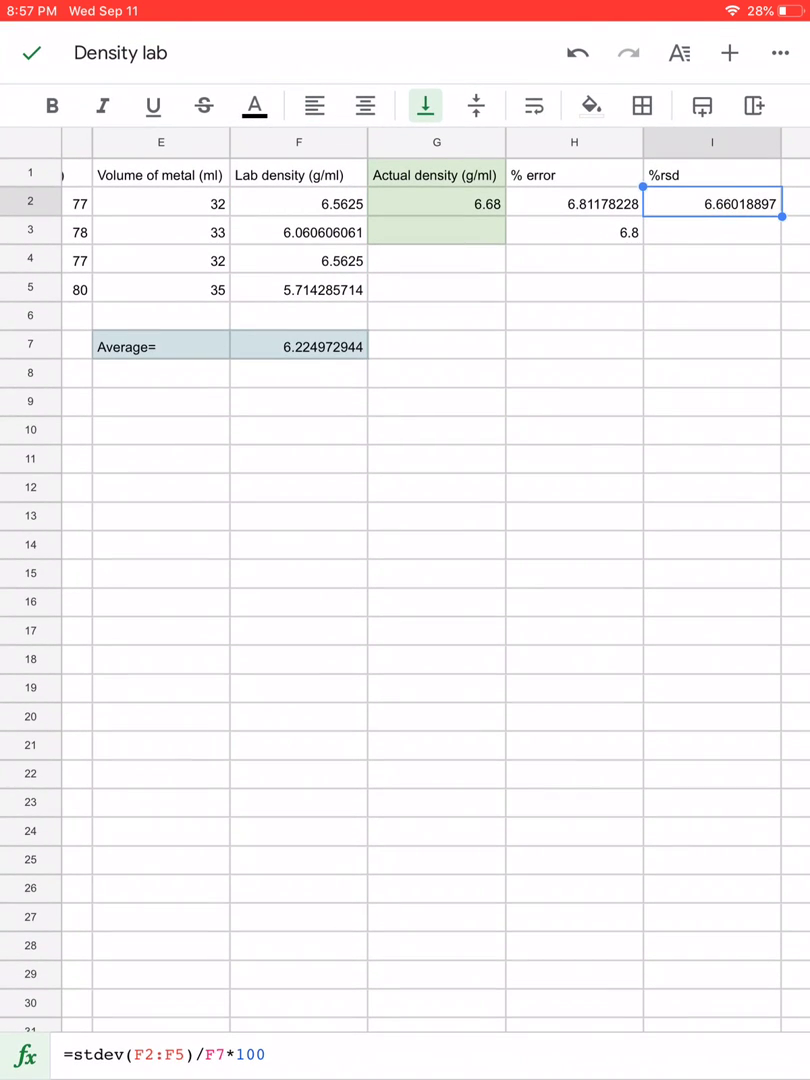
Enter the rounded %RSD value 6.7 in I3
click(712, 232)
text(6.7)
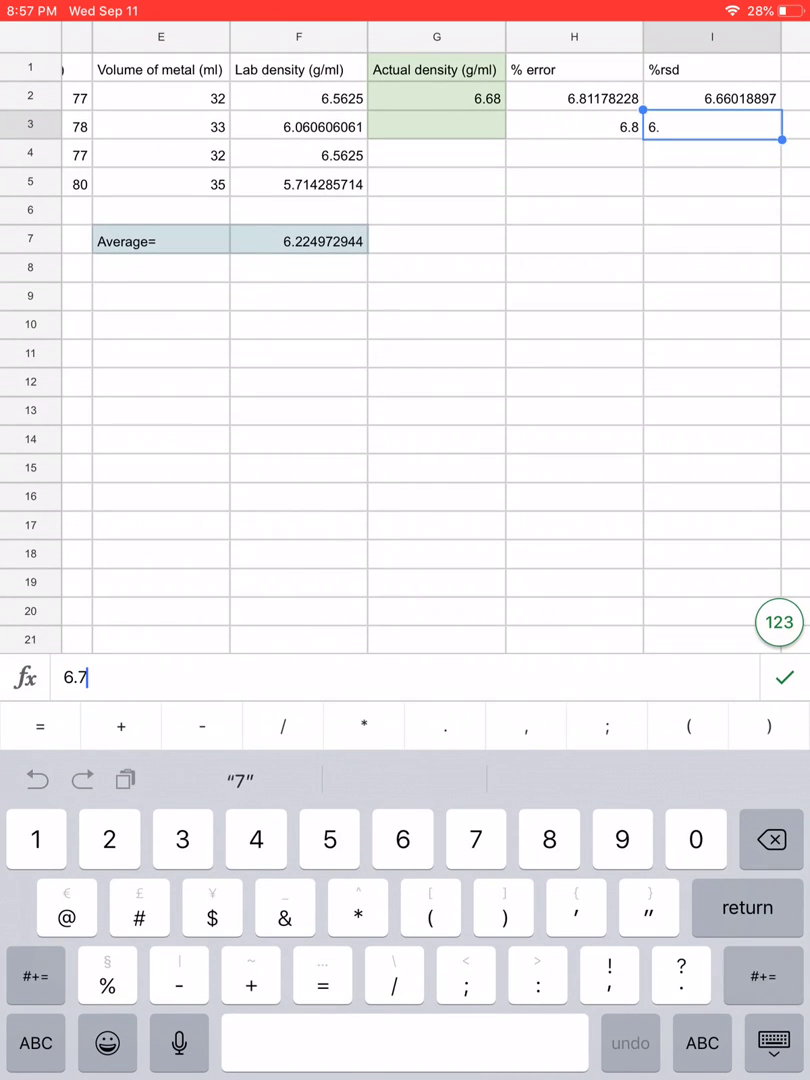
key(return)
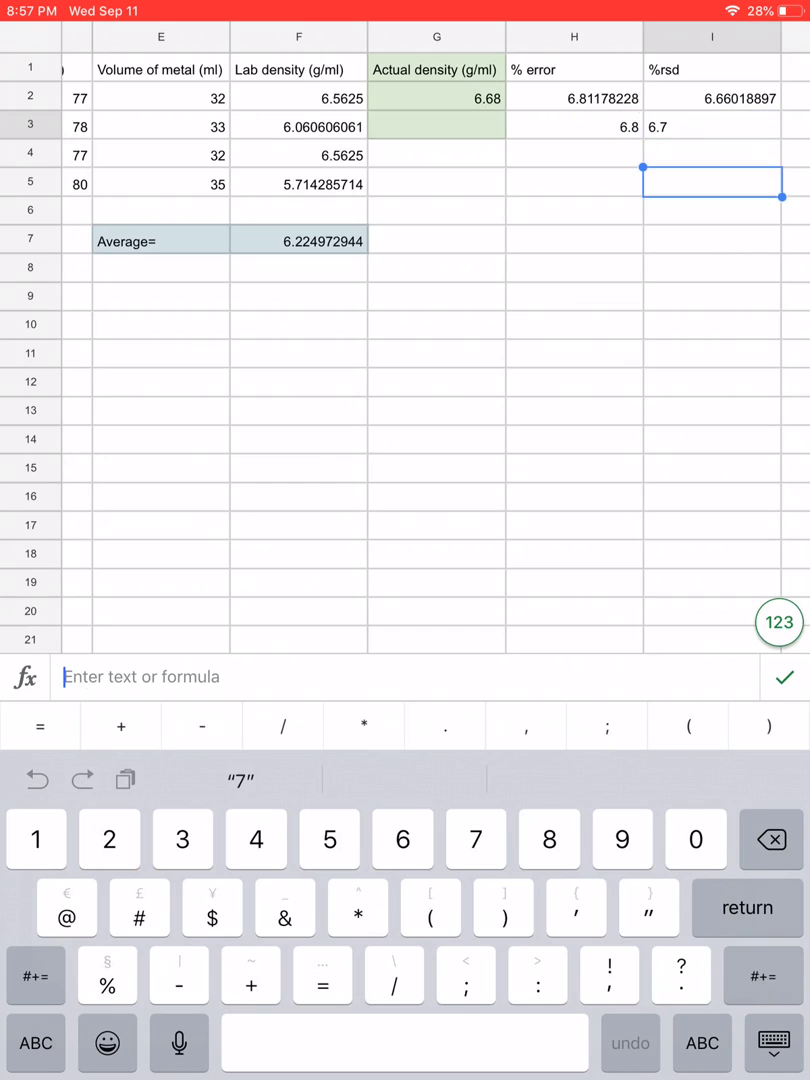